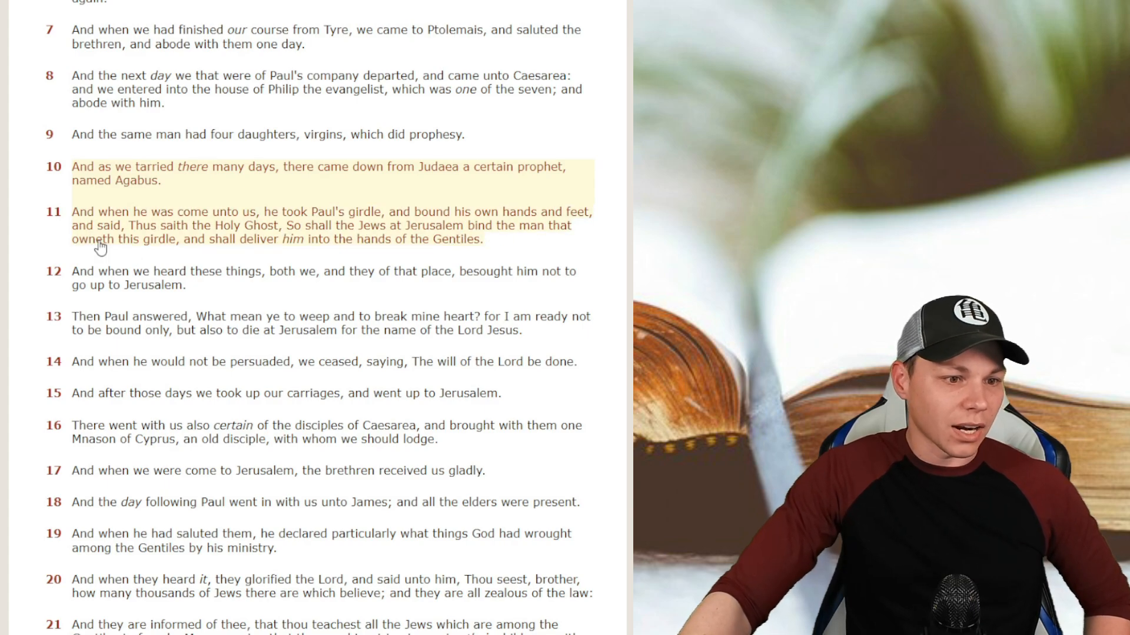
pyautogui.moveTo(308, 250)
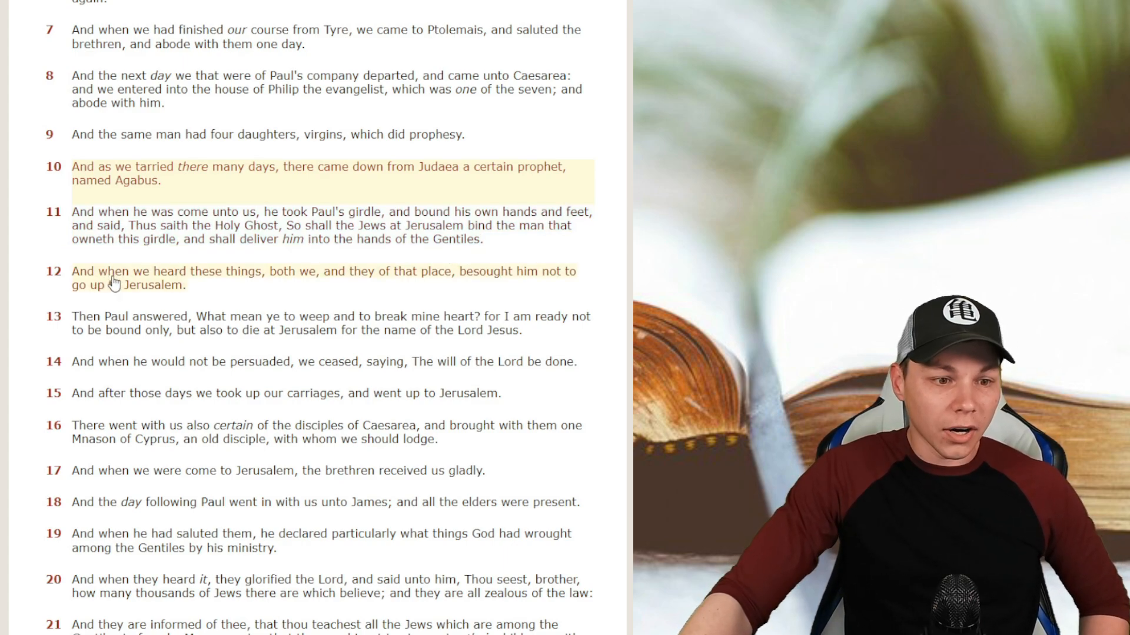
pyautogui.moveTo(355, 281)
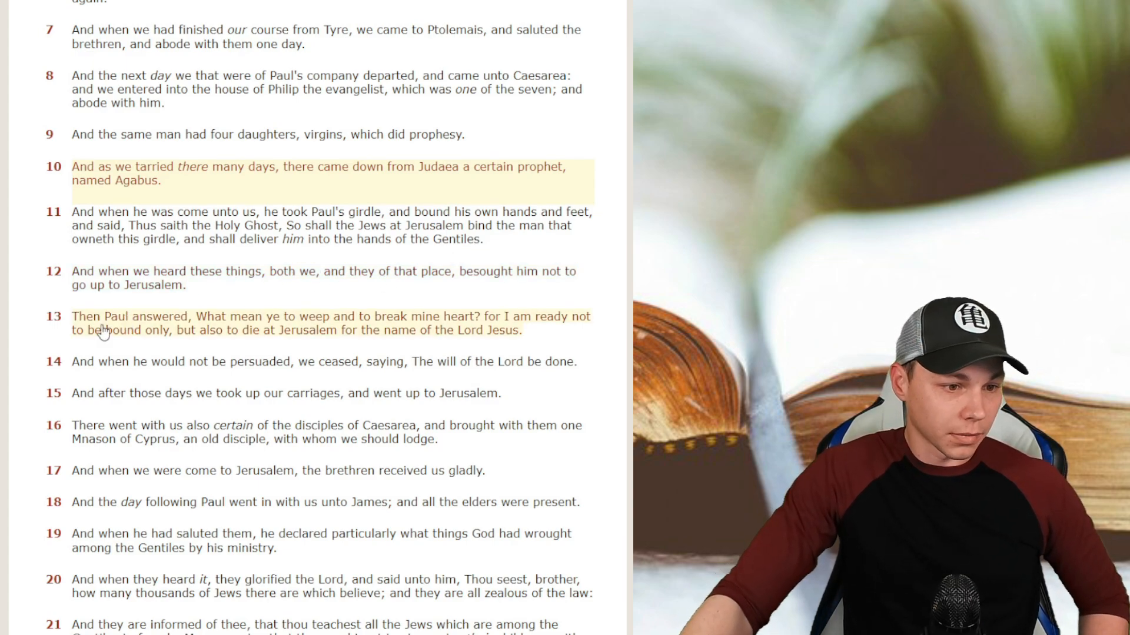
pyautogui.moveTo(203, 333)
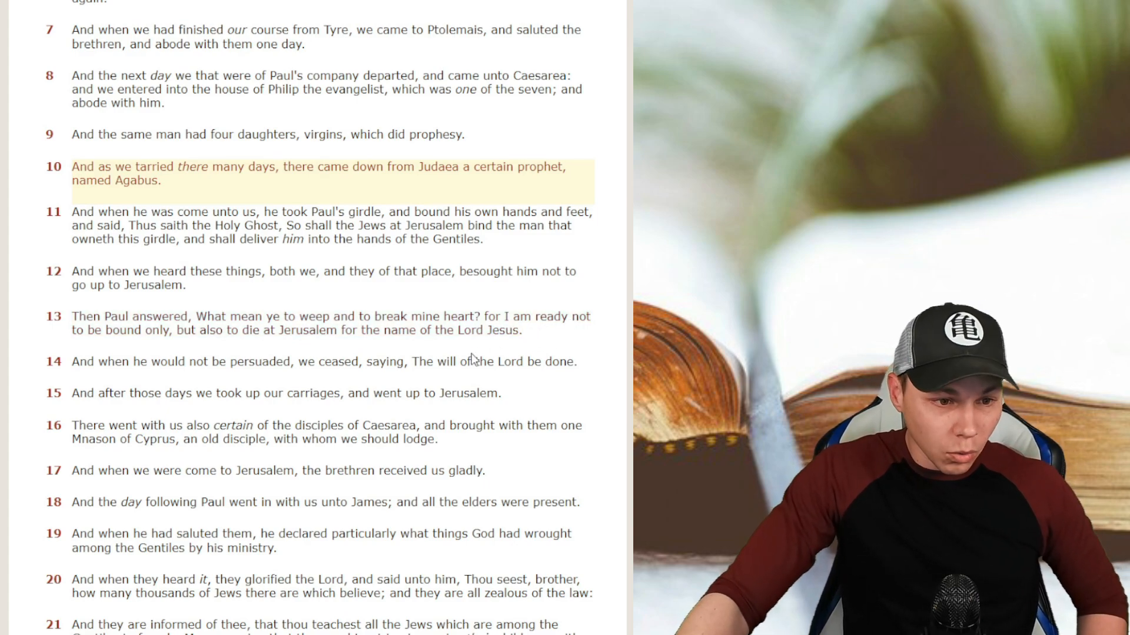
# Step: Navigate to Romans chapter 8 using the Book and Chapter dropdowns and the go arrow
pyautogui.click(298, 332)
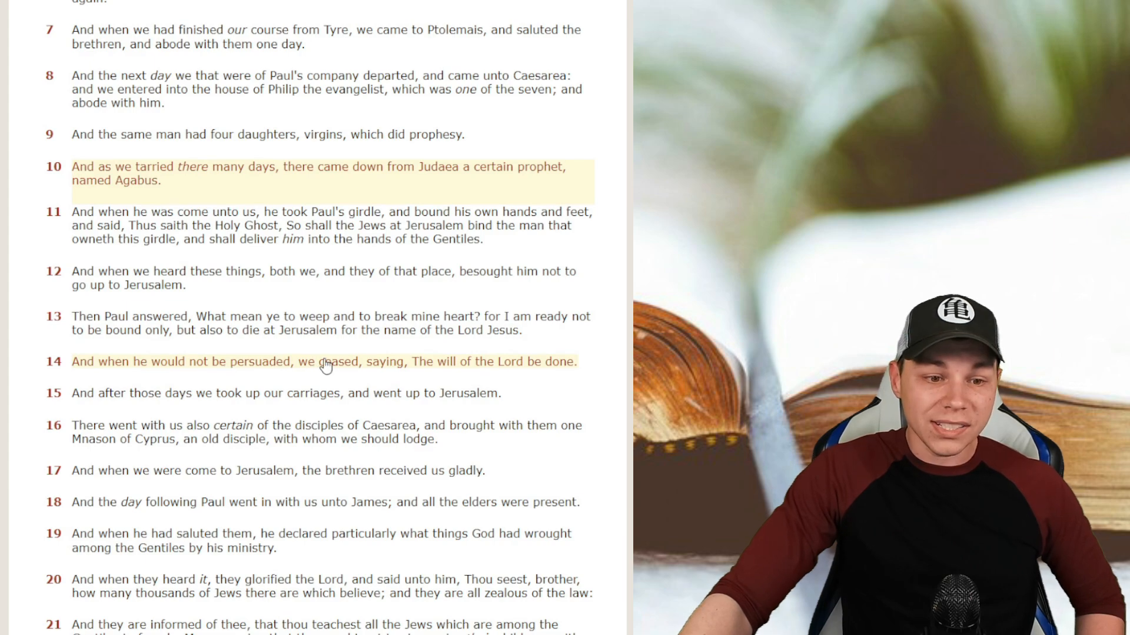
pyautogui.moveTo(458, 368)
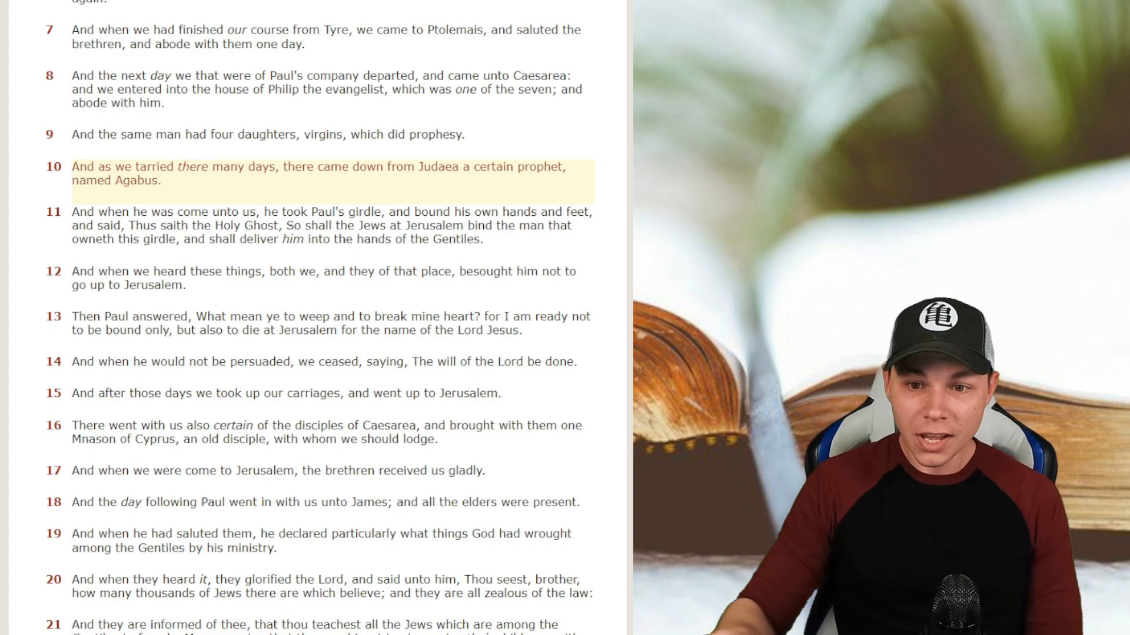
pyautogui.moveTo(434, 184)
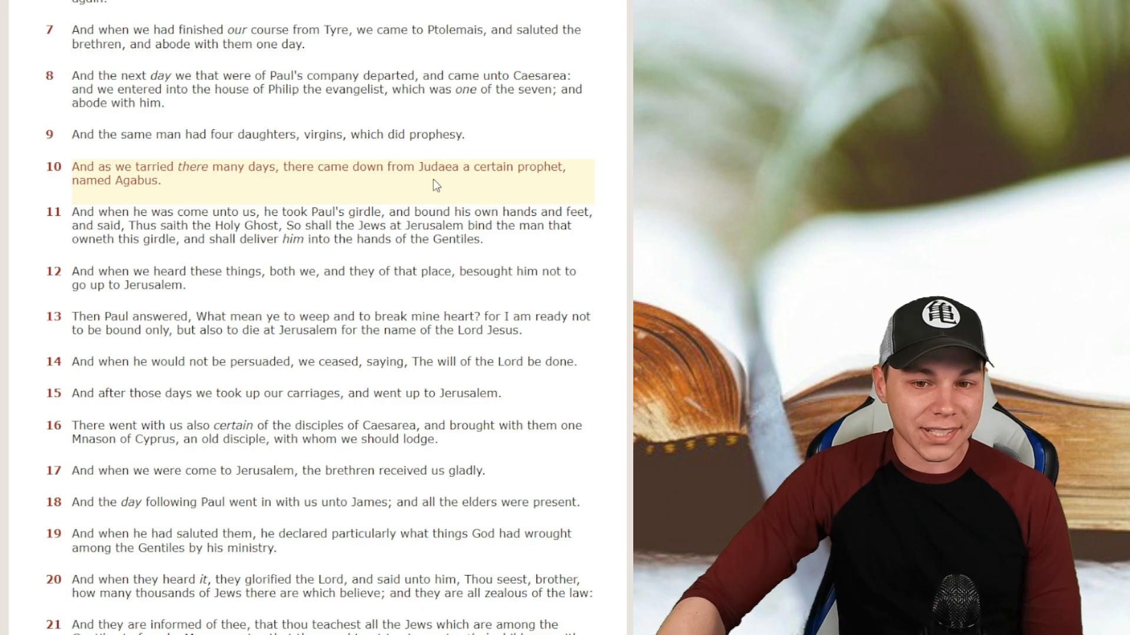
pyautogui.scroll(3)
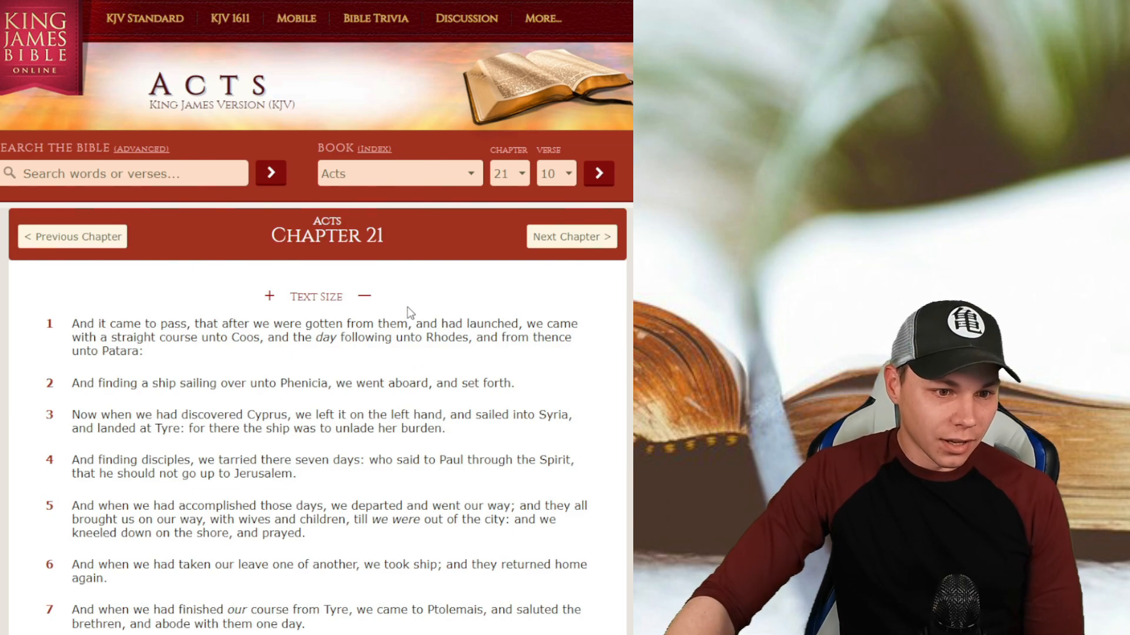
pyautogui.click(398, 172)
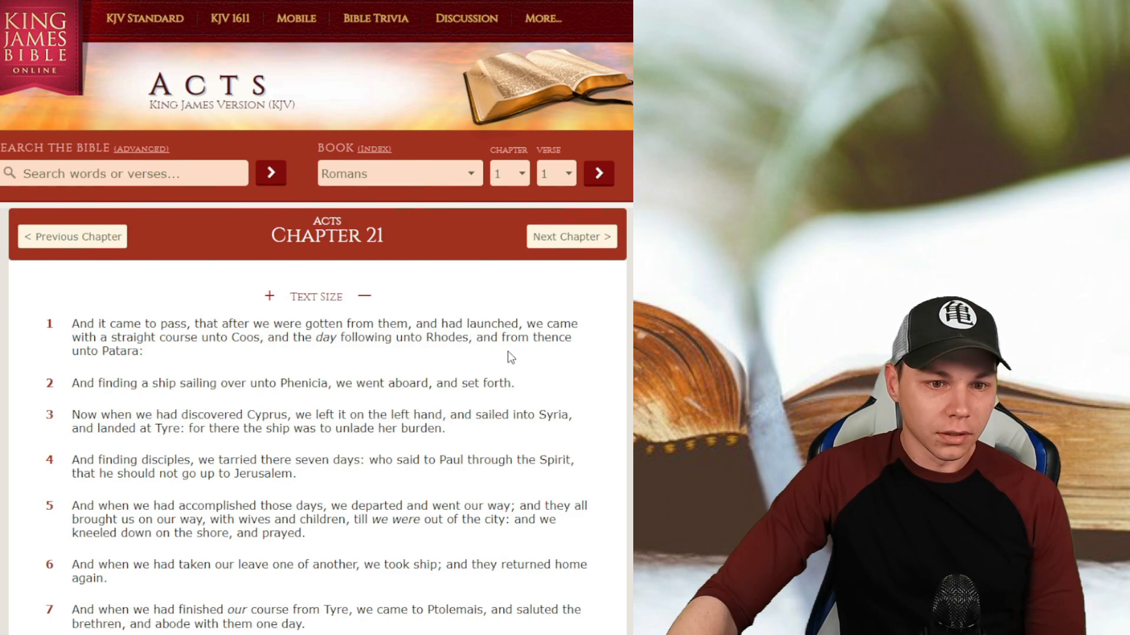
pyautogui.click(508, 173)
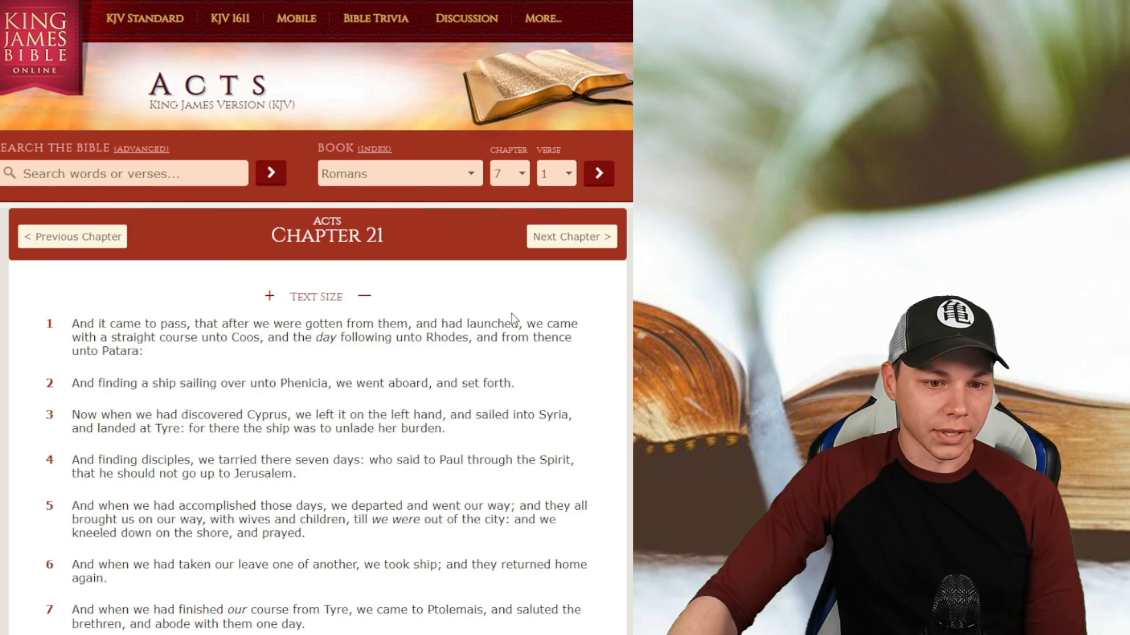
pyautogui.moveTo(511, 267)
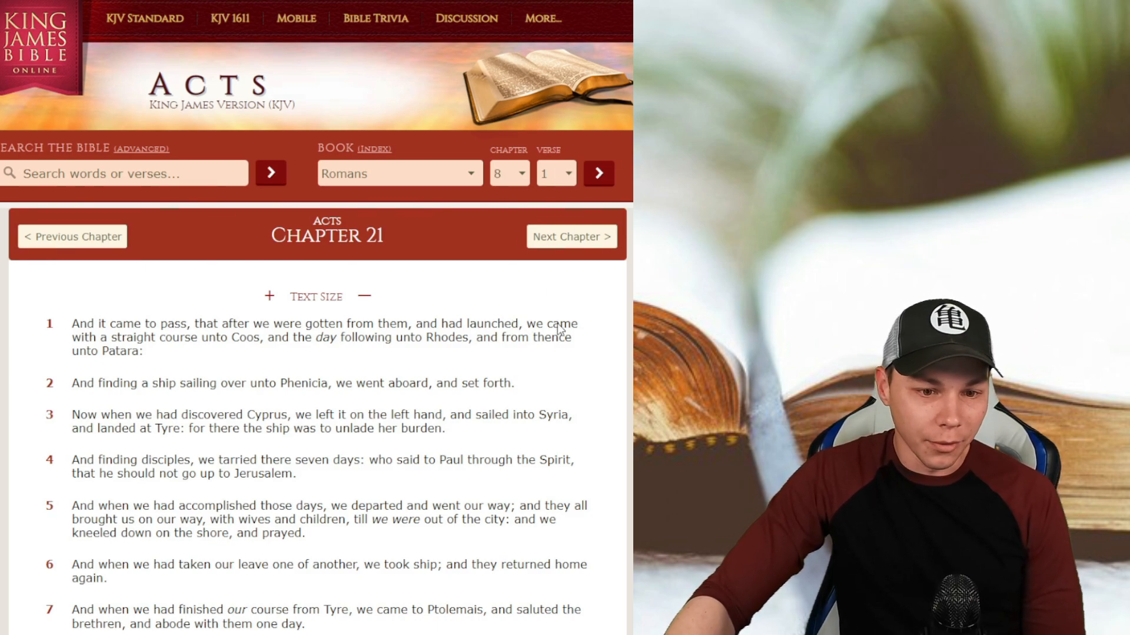
pyautogui.moveTo(551, 395)
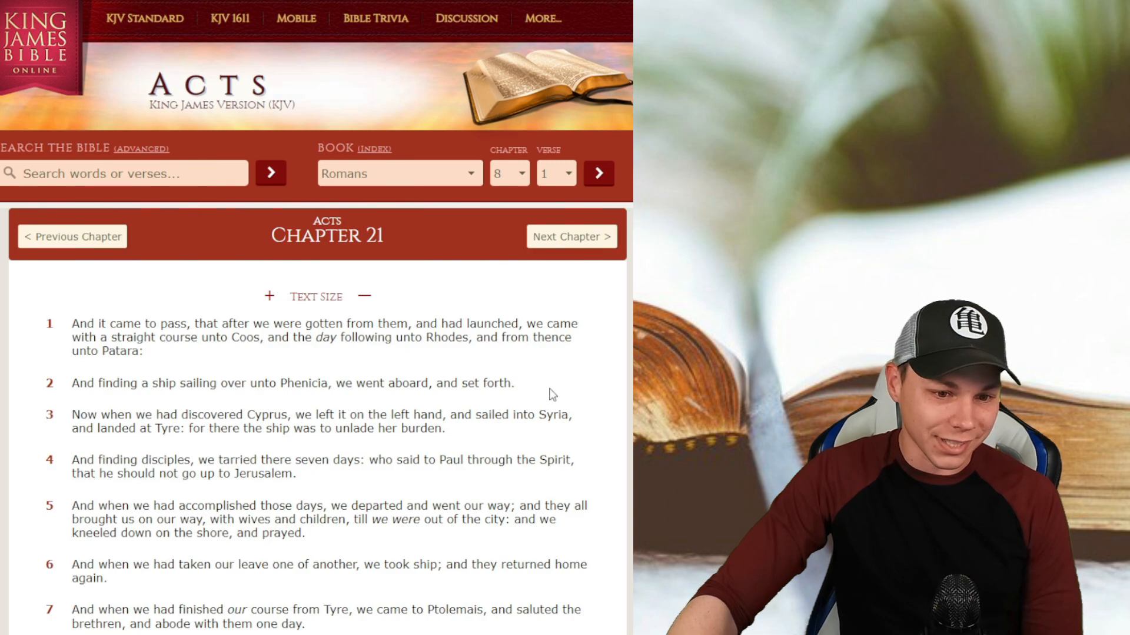
pyautogui.click(554, 174)
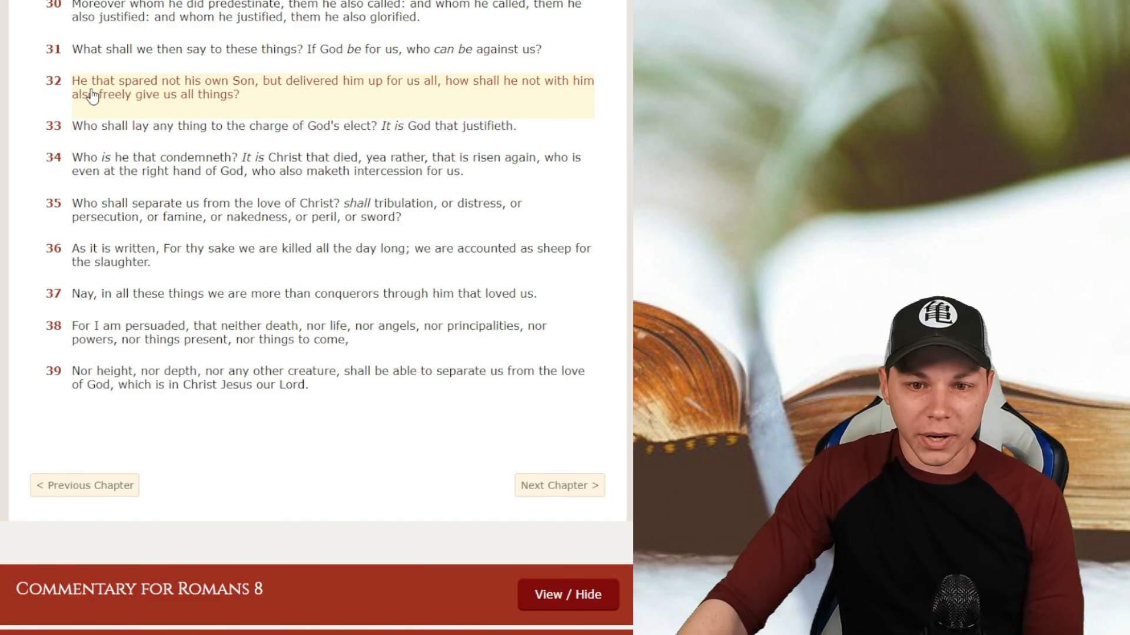
pyautogui.moveTo(322, 107)
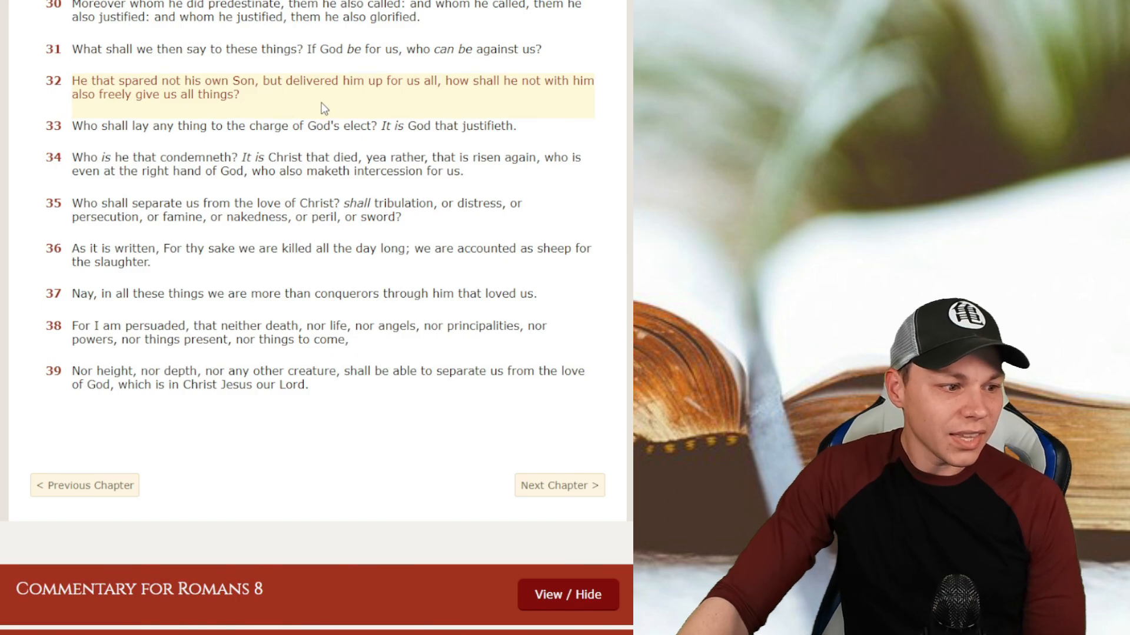
pyautogui.scroll(3)
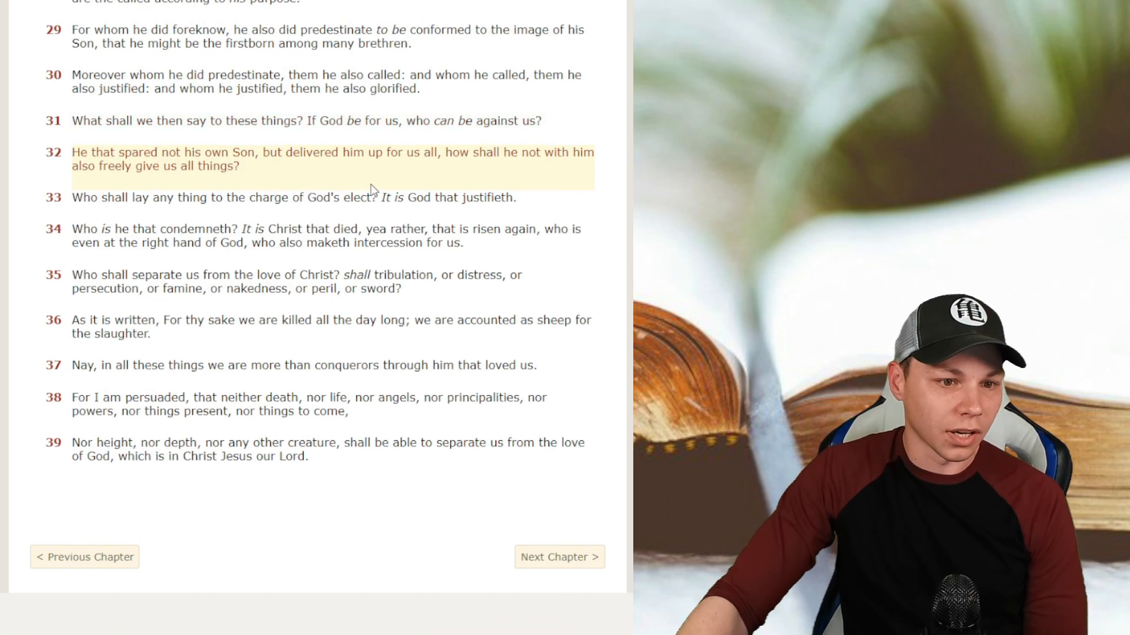
pyautogui.scroll(3)
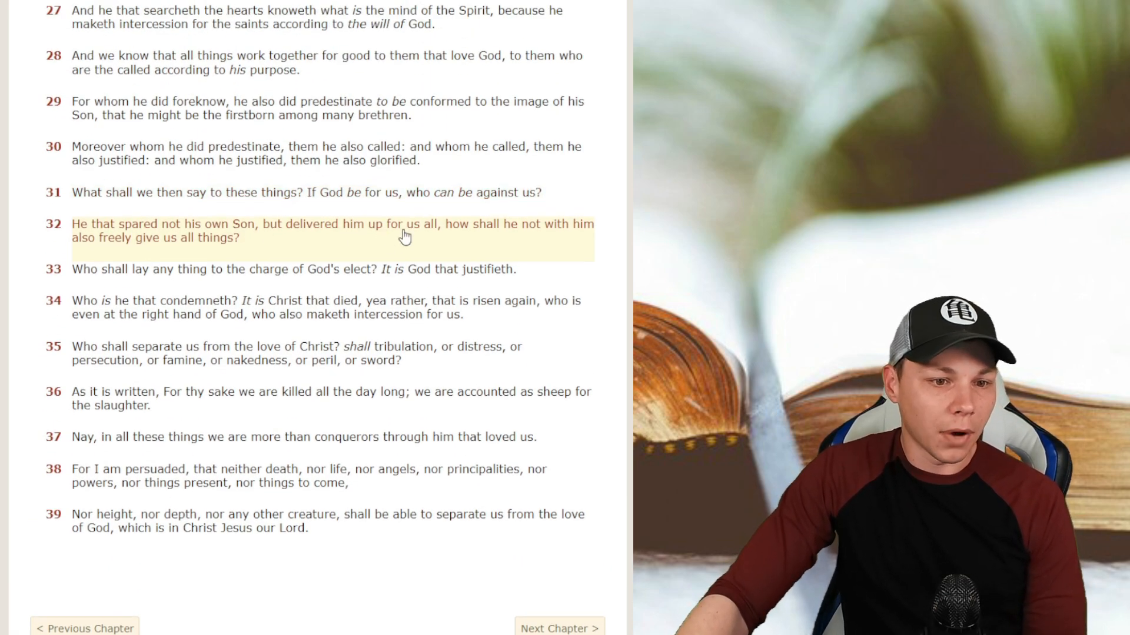
pyautogui.moveTo(464, 239)
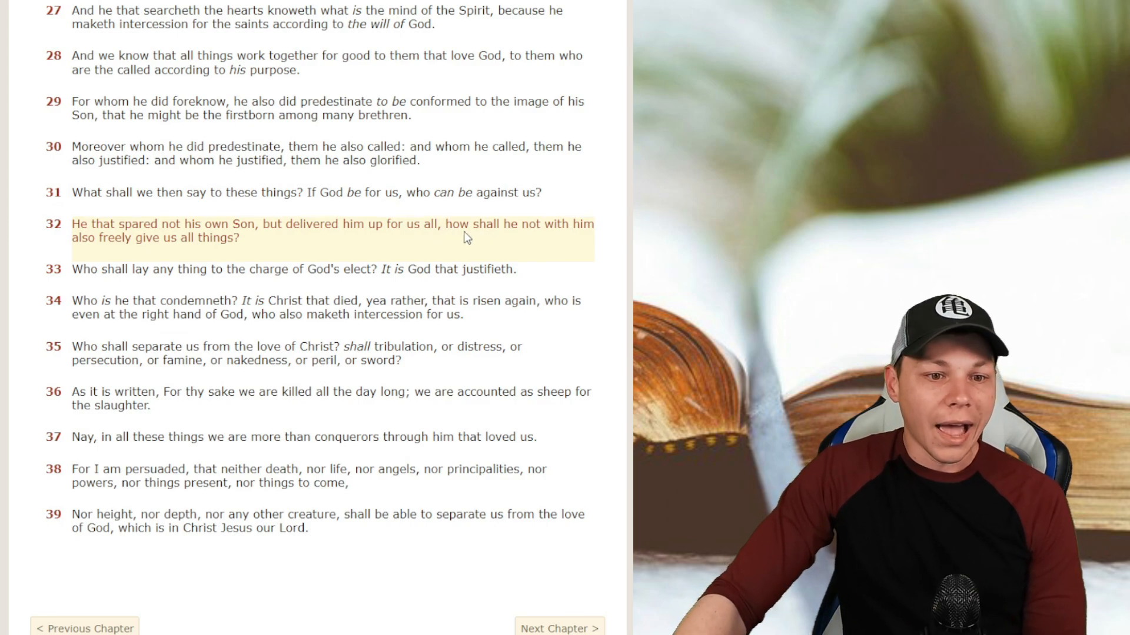
pyautogui.moveTo(126, 251)
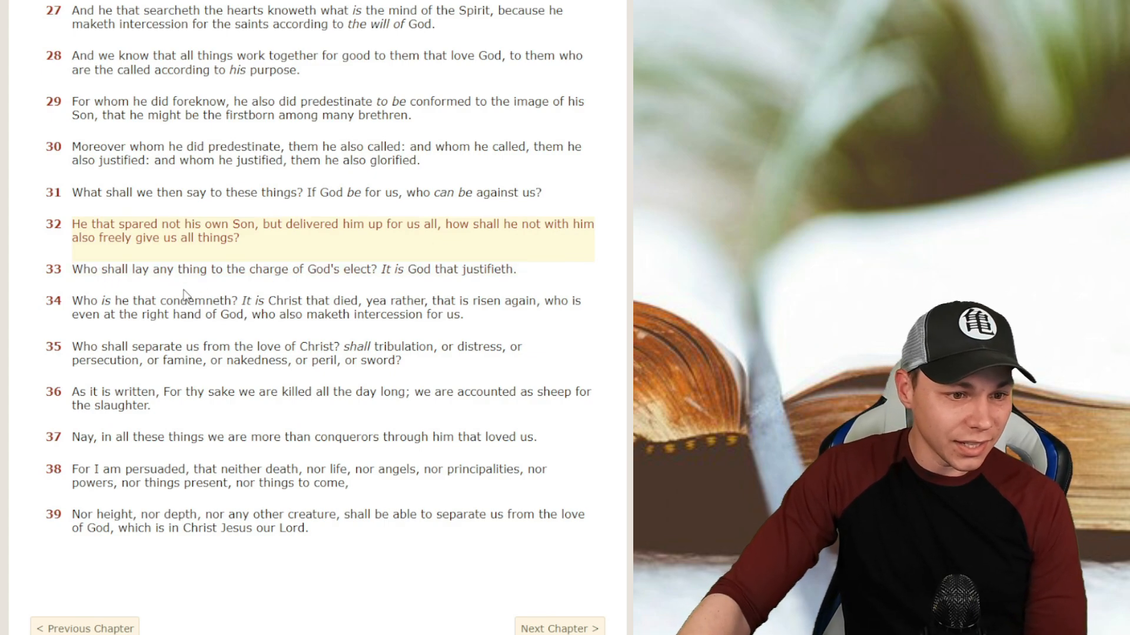
pyautogui.moveTo(482, 281)
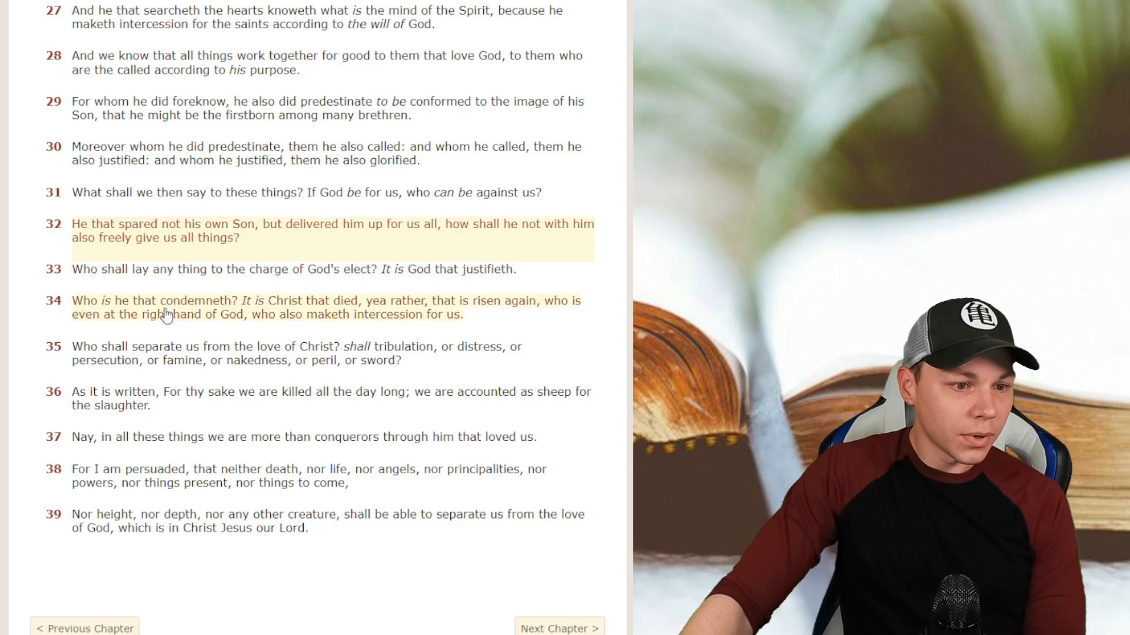
pyautogui.moveTo(329, 317)
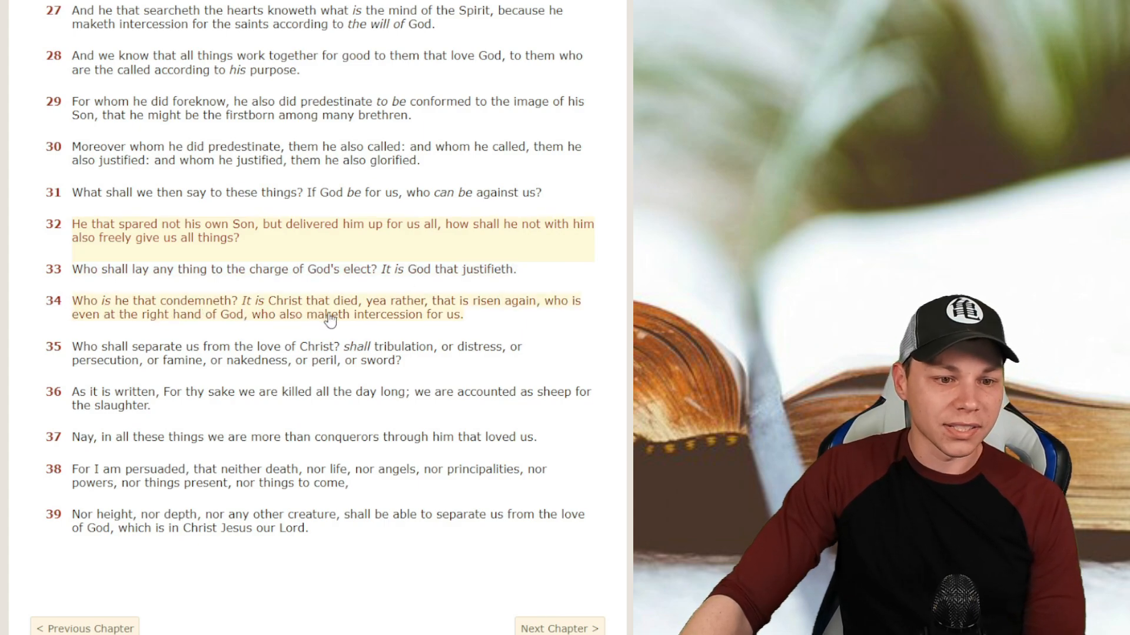
pyautogui.moveTo(452, 317)
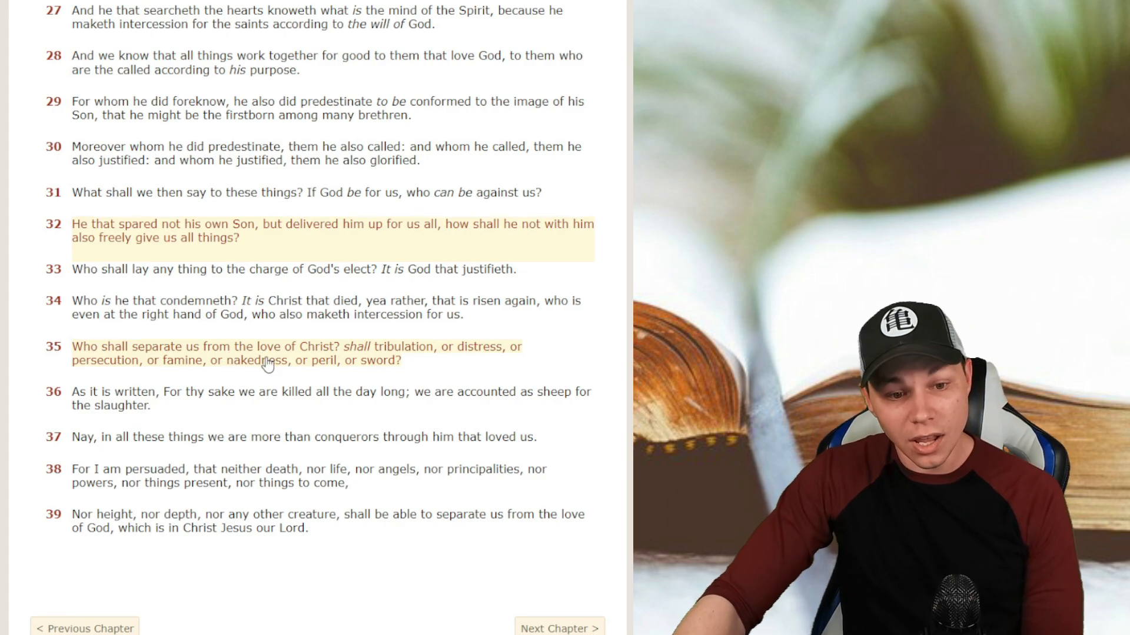
pyautogui.moveTo(152, 368)
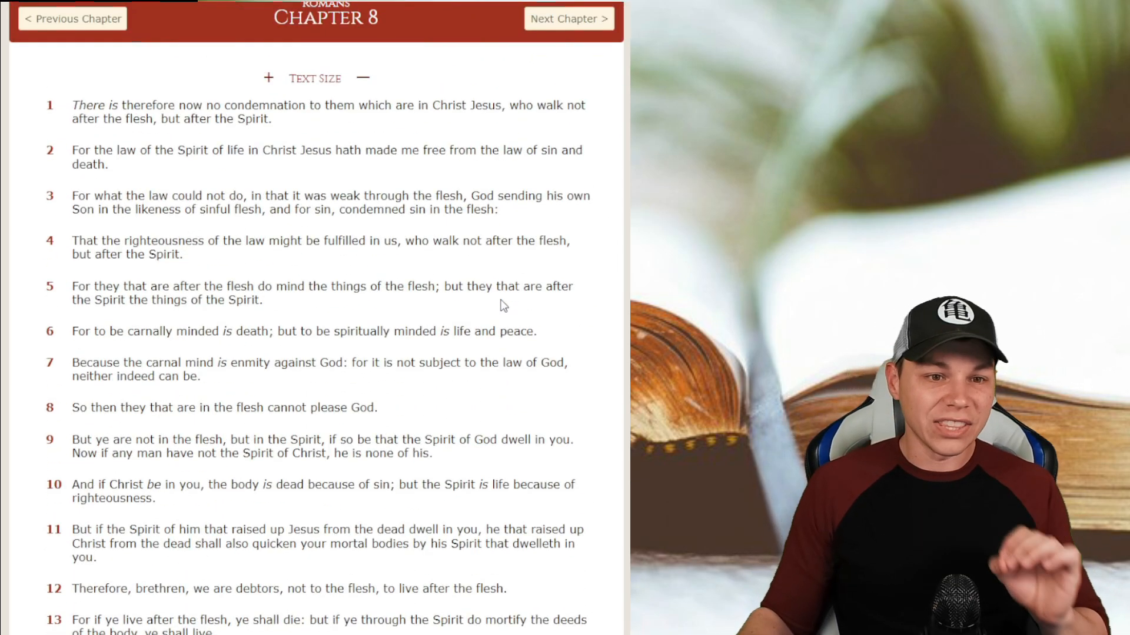
# Step: Choose chapter 8 in the Chapter dropdown with John as the selected book
pyautogui.scroll(3)
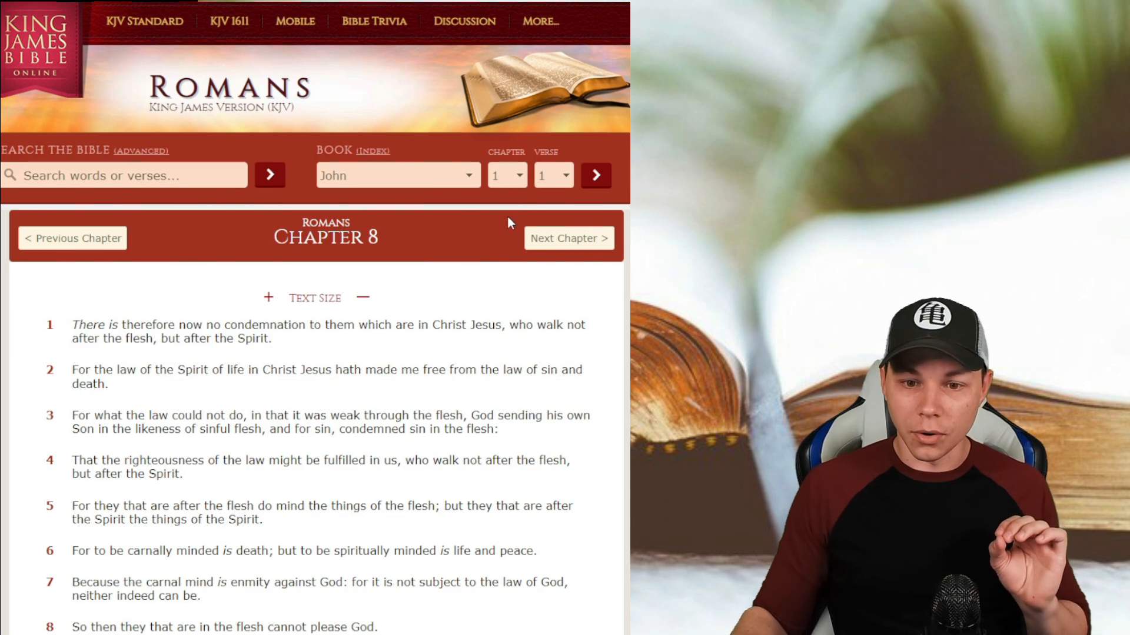
pyautogui.click(506, 176)
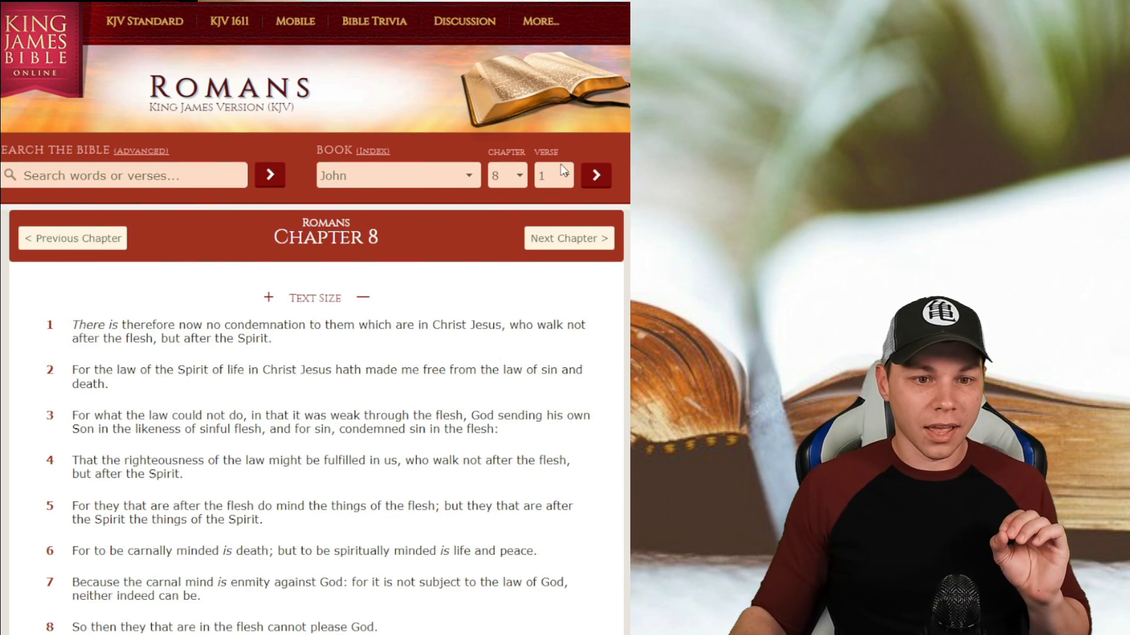
pyautogui.moveTo(558, 243)
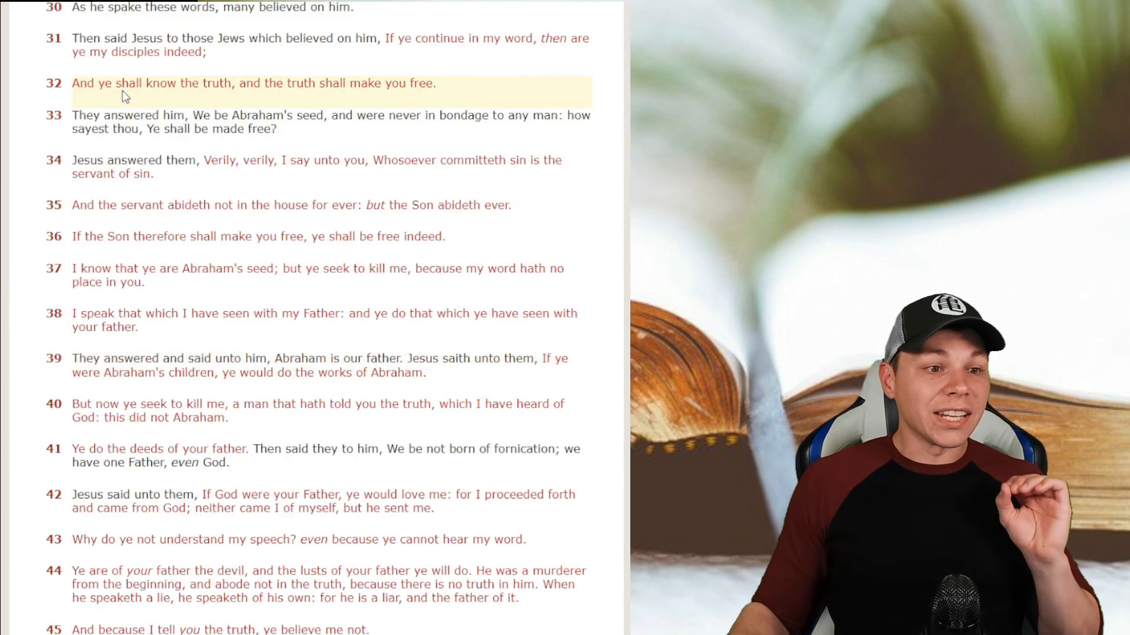
pyautogui.moveTo(261, 94)
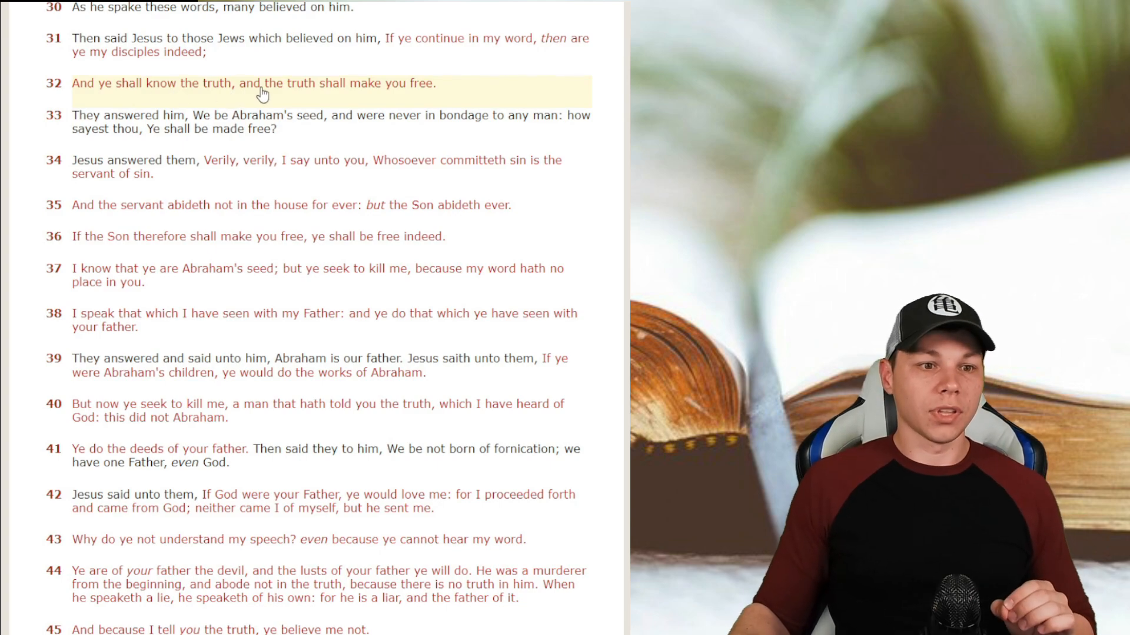
pyautogui.moveTo(342, 101)
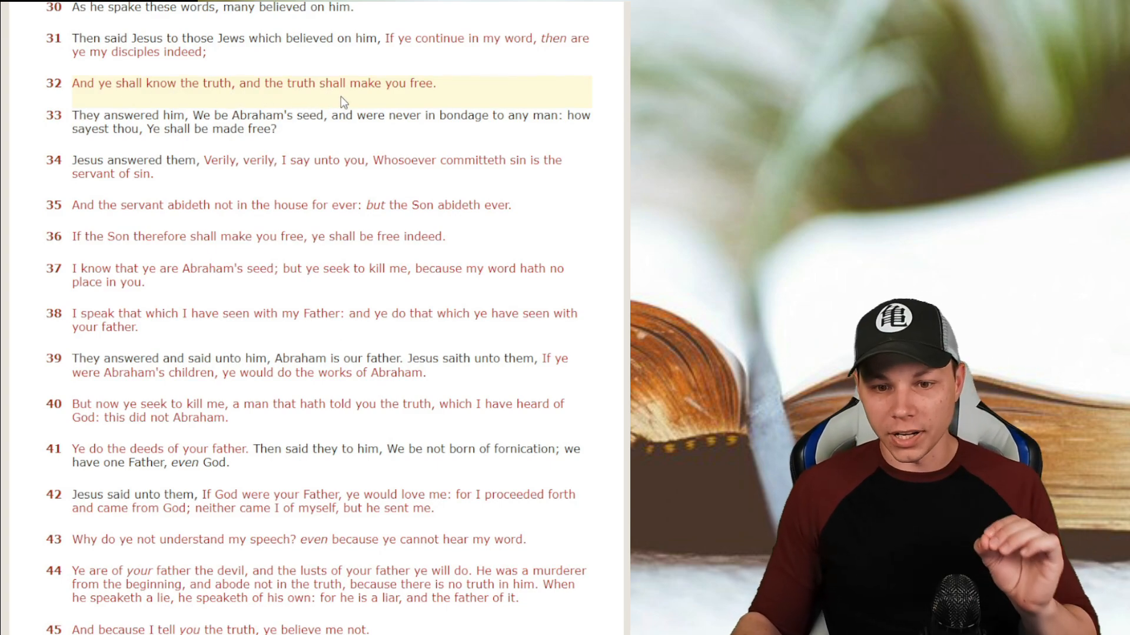